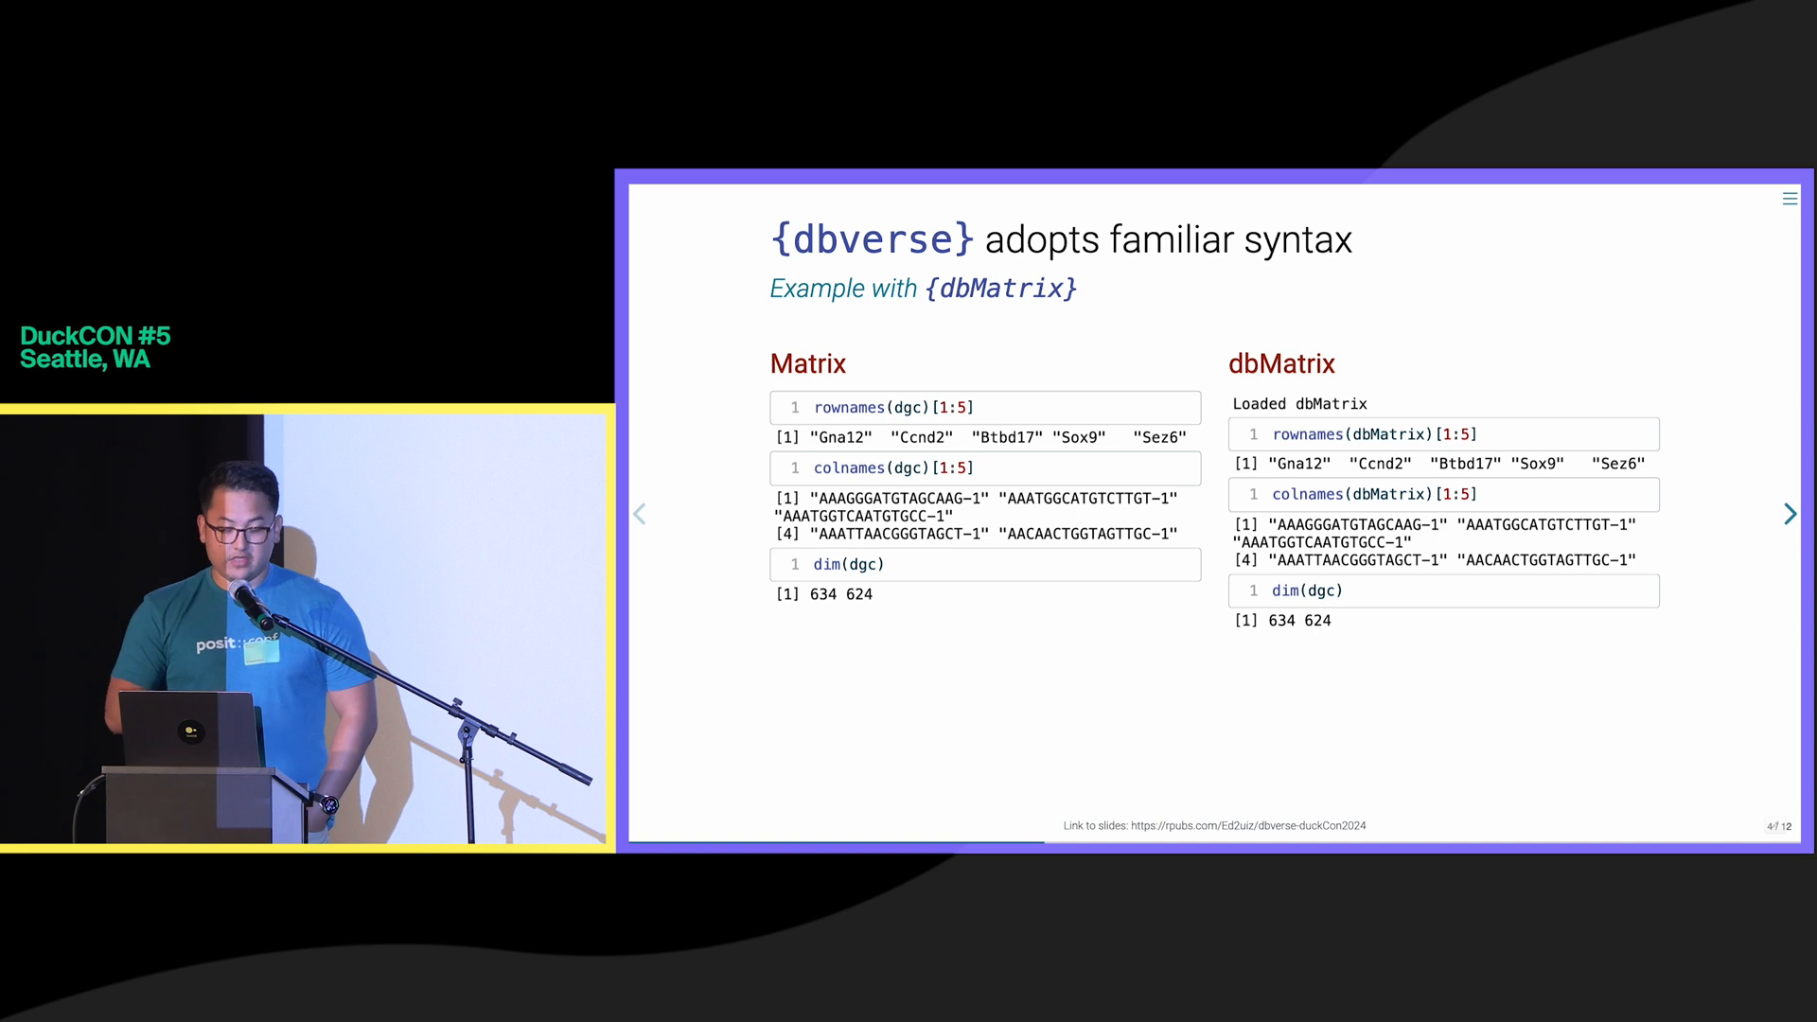
left_click(1789, 513)
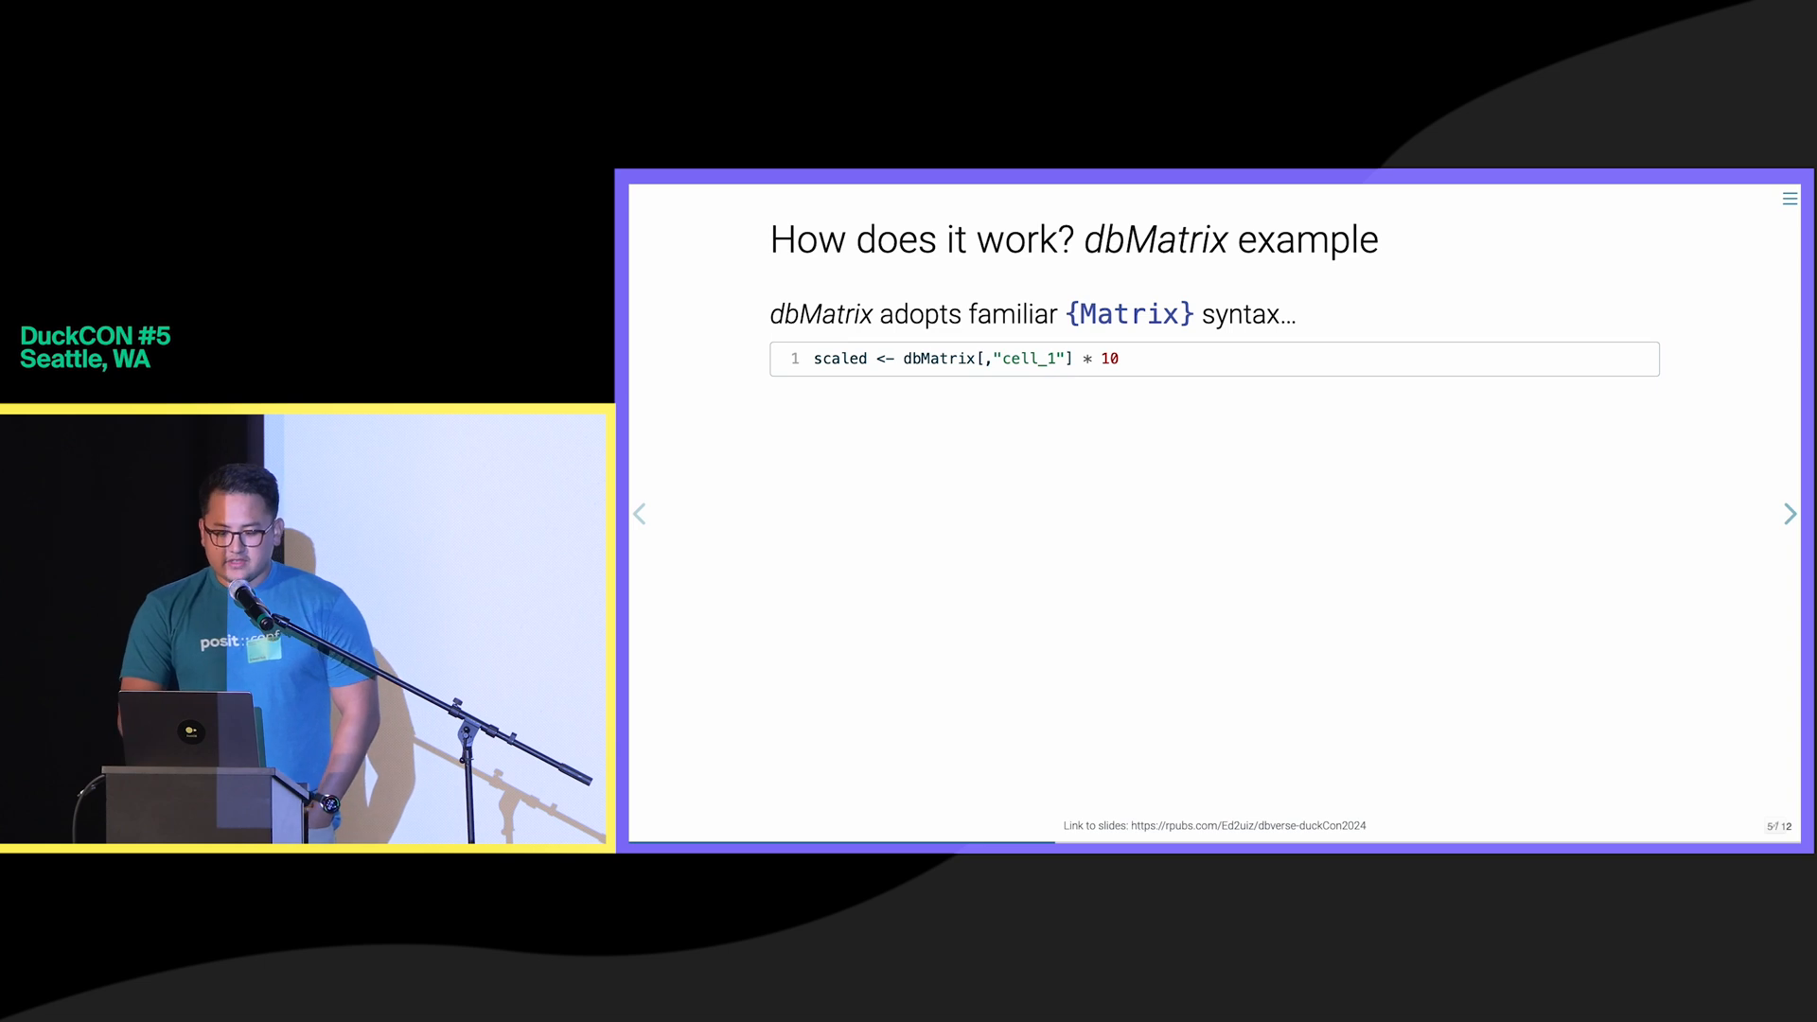
left_click(1787, 513)
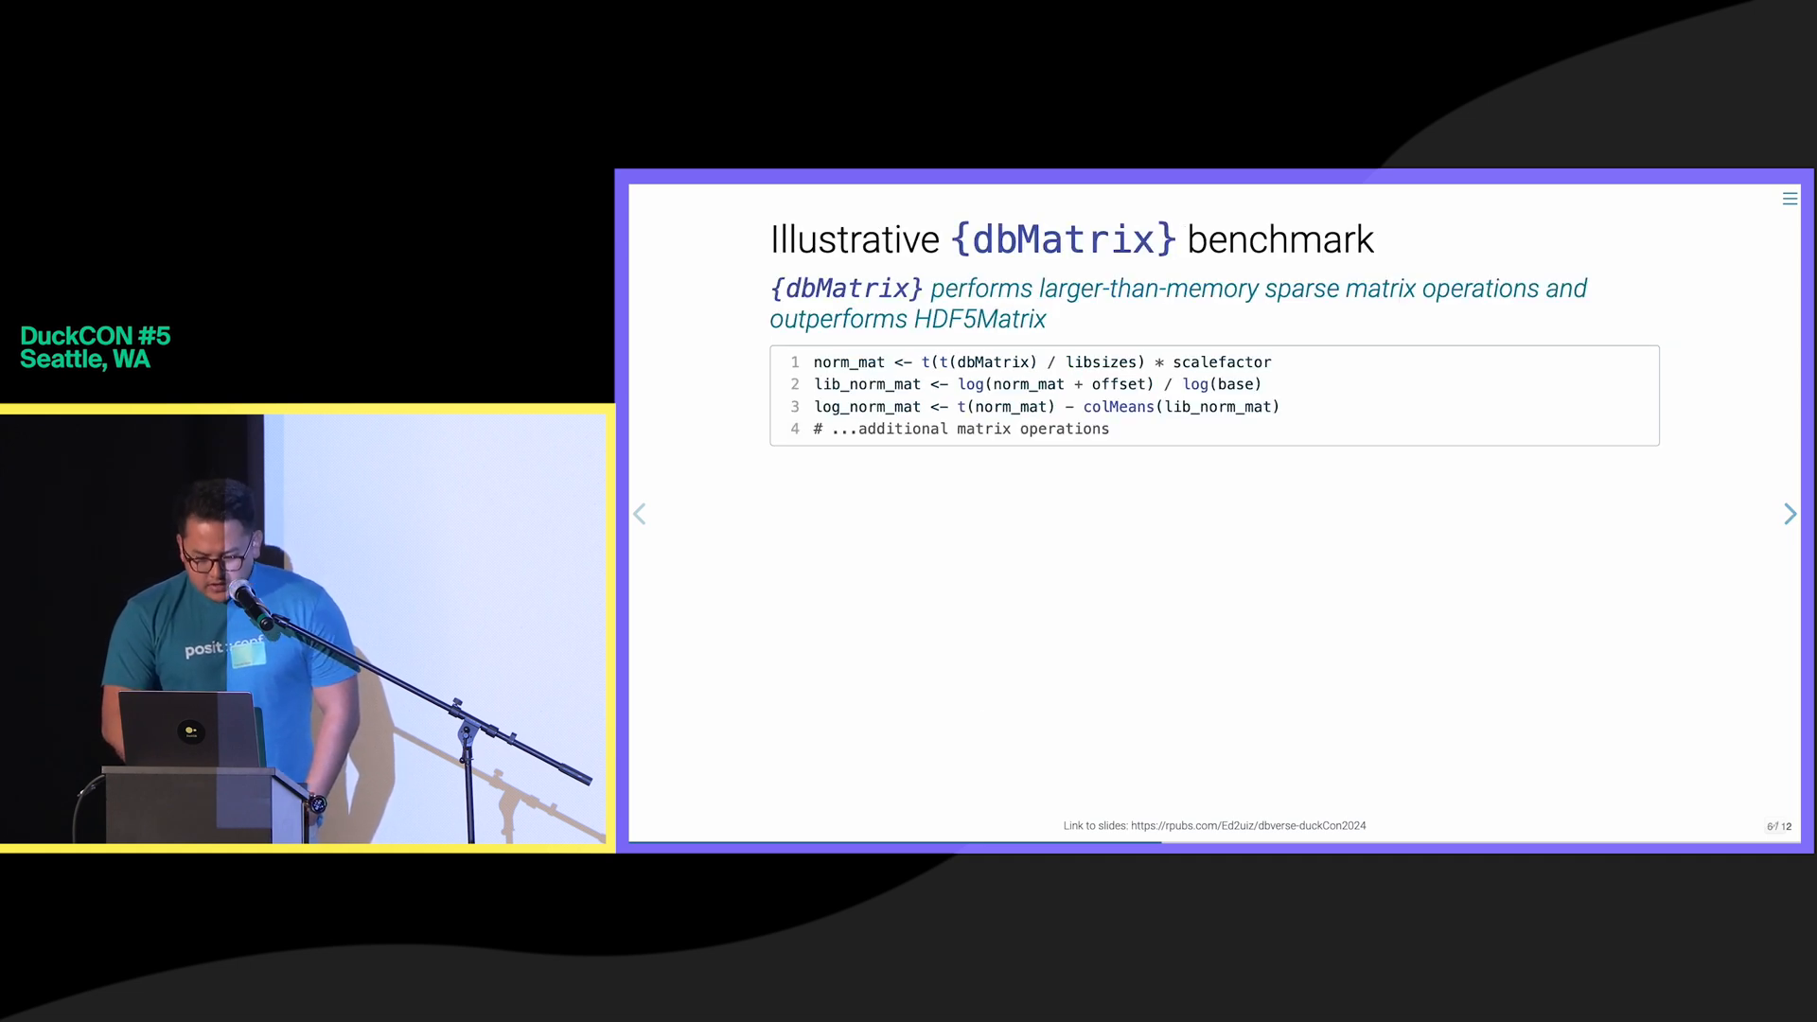